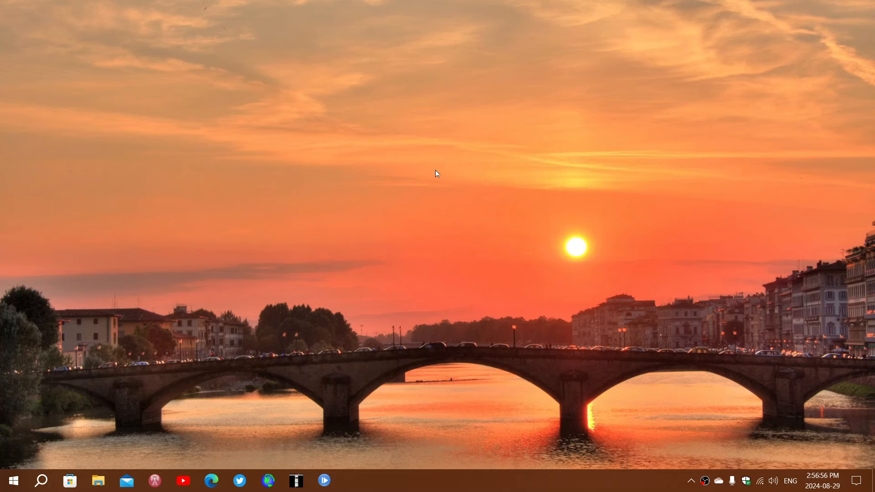
pyautogui.moveTo(6, 466)
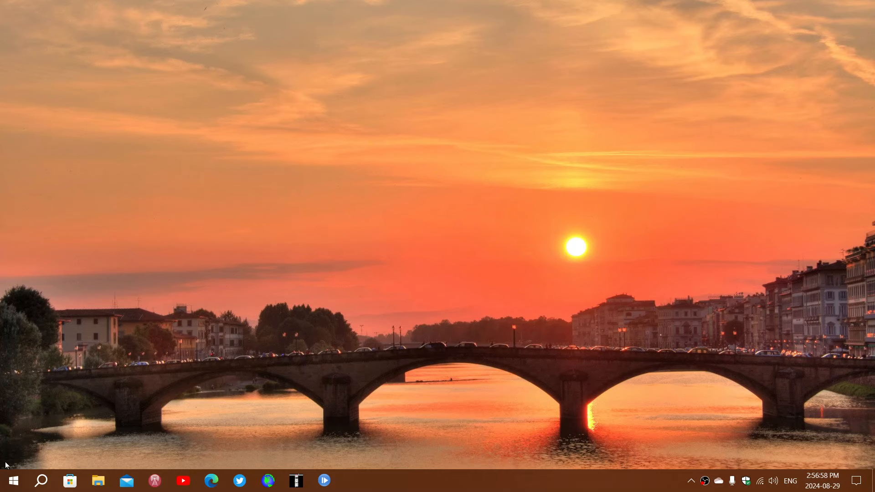
# Open the Start menu and expand its side pane to show Documents, Pictures and Settings.
pyautogui.click(12, 480)
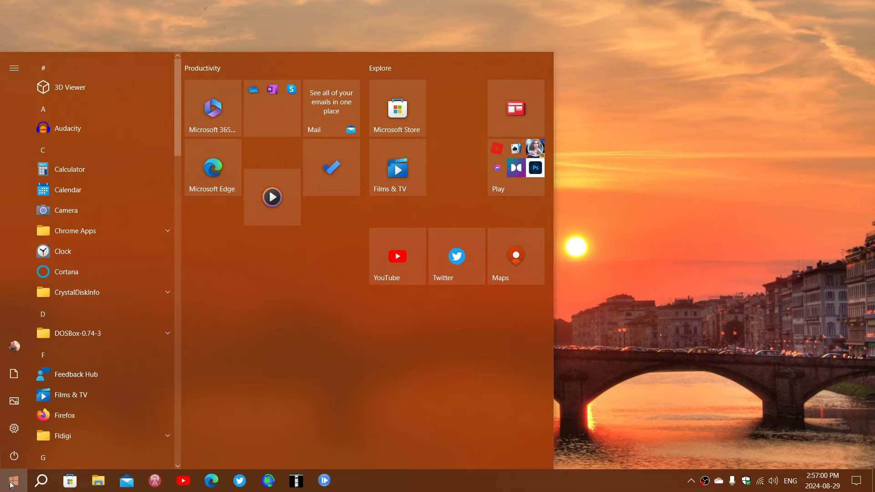
pyautogui.click(13, 68)
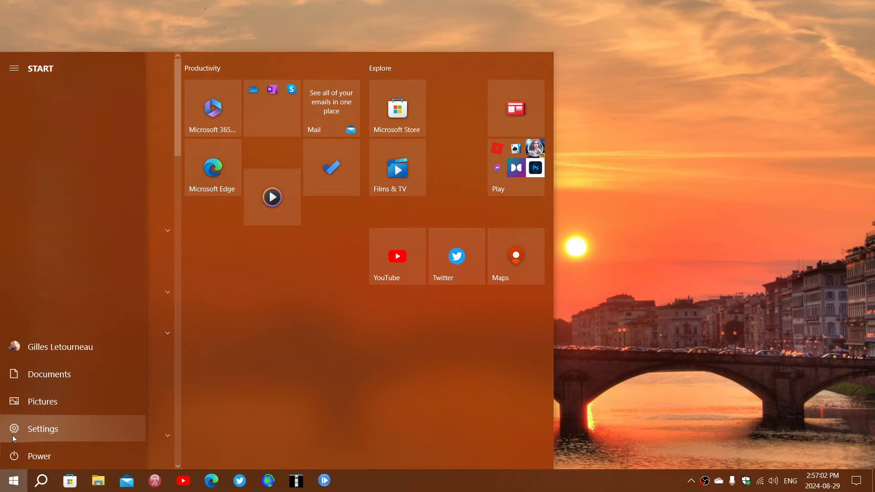
# Pause Windows Update for 7 days until 2024-09-05 and view the update history.
pyautogui.click(42, 429)
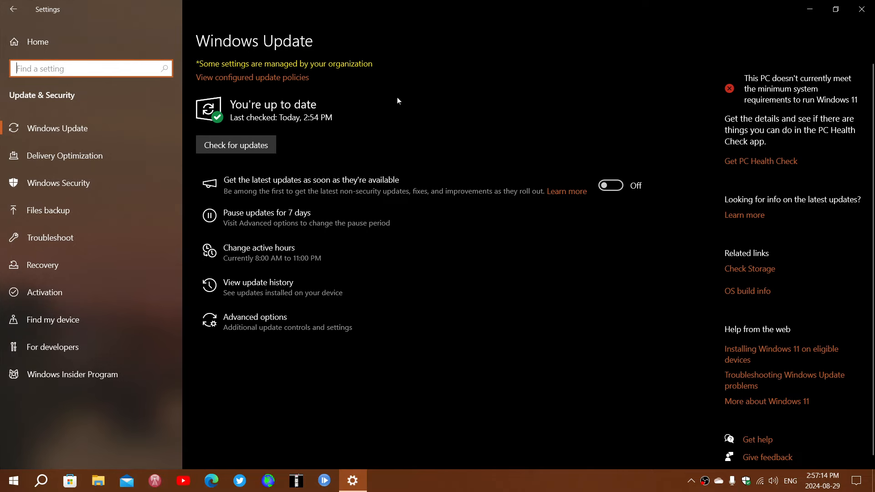
pyautogui.moveTo(328, 181)
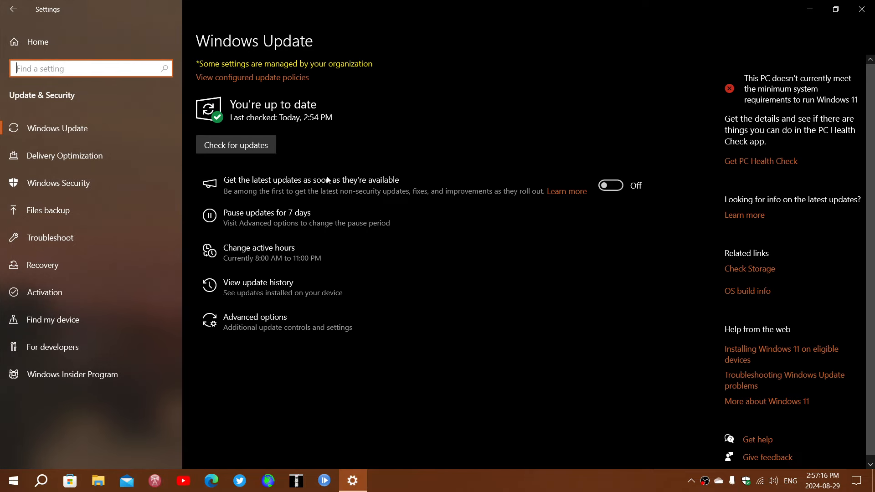
pyautogui.click(267, 213)
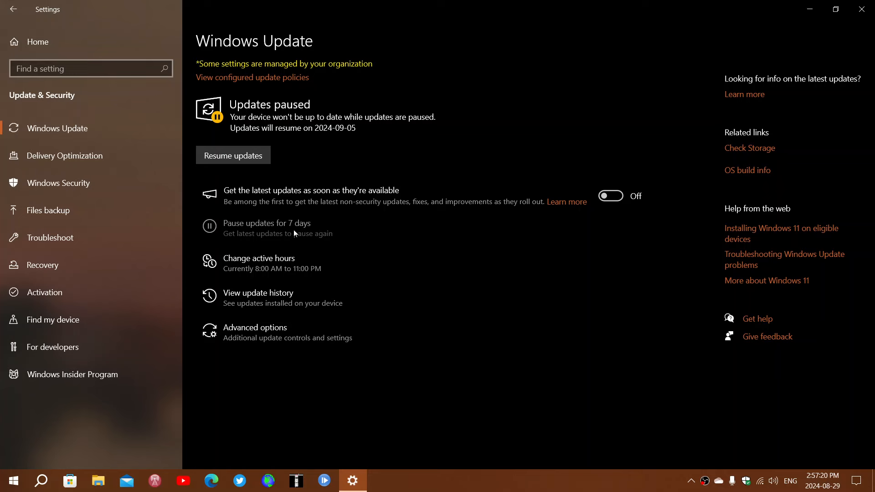
pyautogui.click(233, 155)
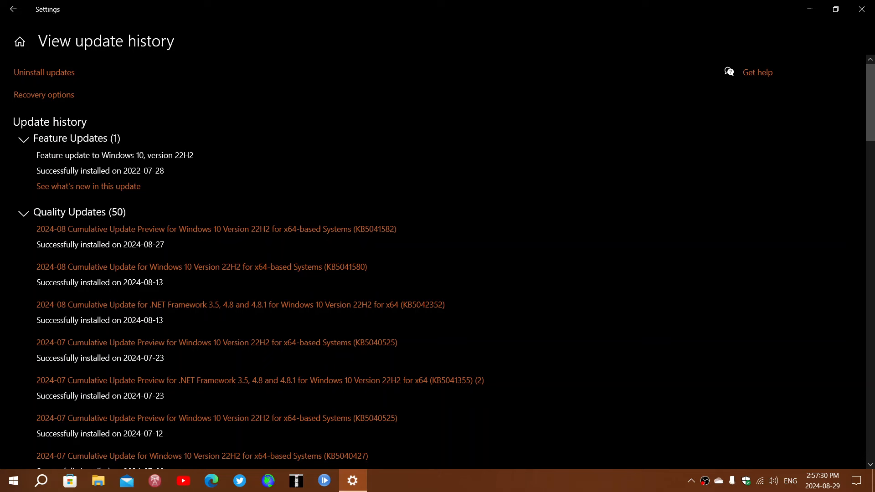
pyautogui.moveTo(172, 234)
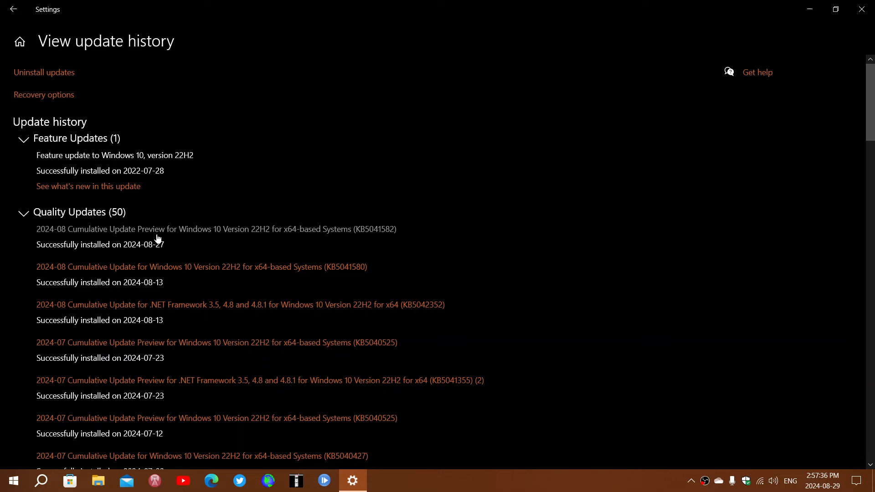
pyautogui.moveTo(338, 234)
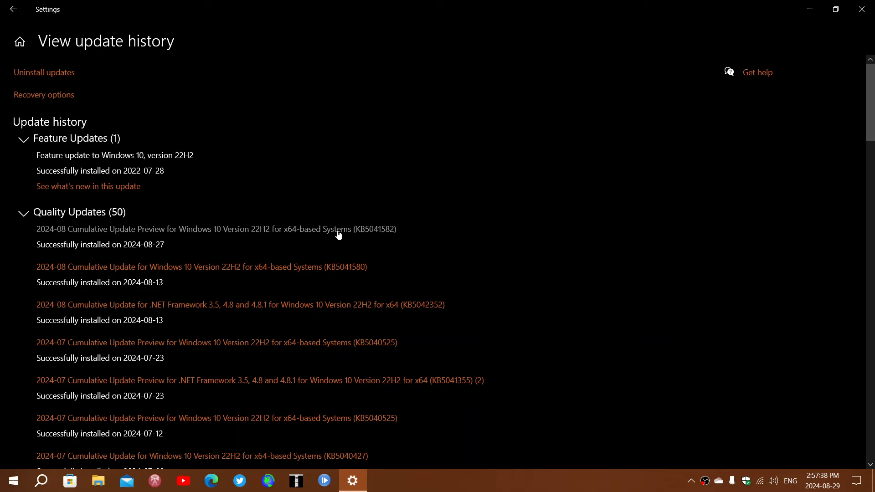
pyautogui.moveTo(394, 239)
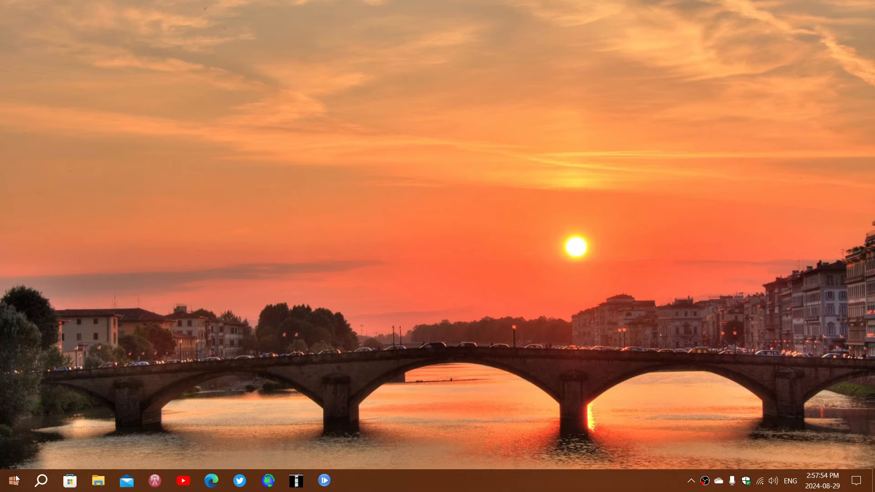
pyautogui.moveTo(12, 481)
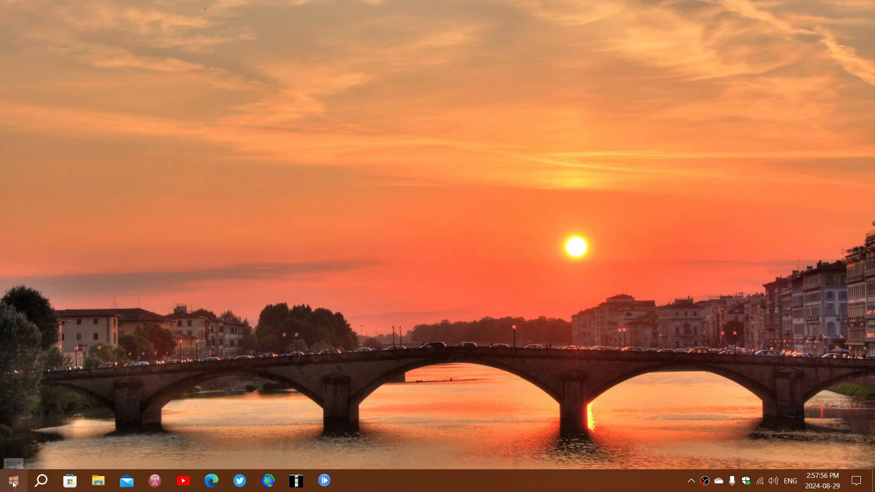
# Right-click the Start button to bring up the Win+X power user menu.
pyautogui.rightClick(12, 481)
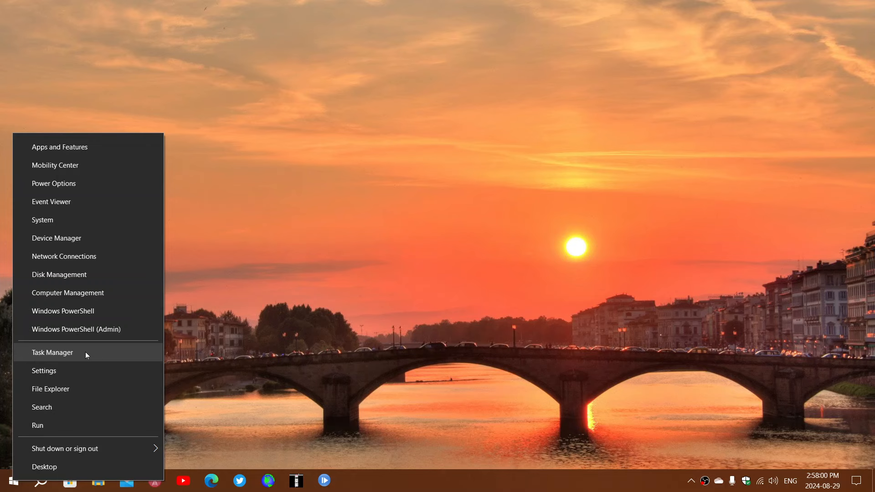
# View CPU and Memory figures on Task Manager's Performance tab, then close it.
pyautogui.click(52, 352)
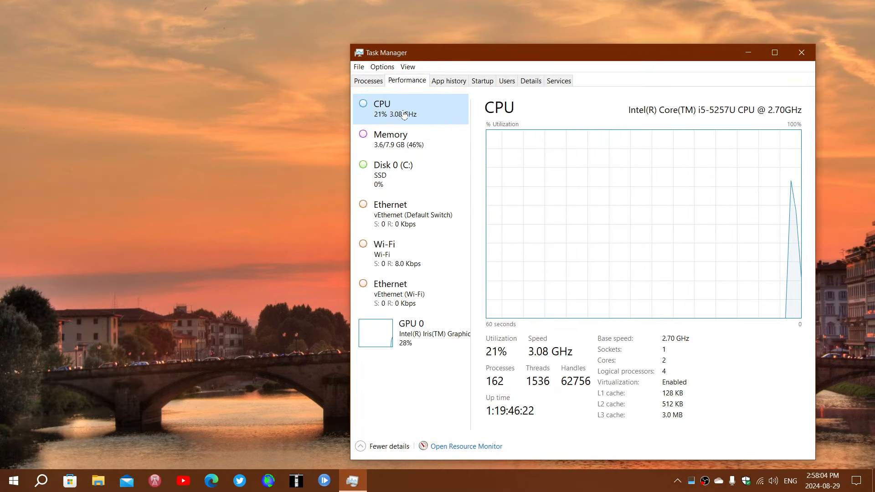
pyautogui.click(398, 139)
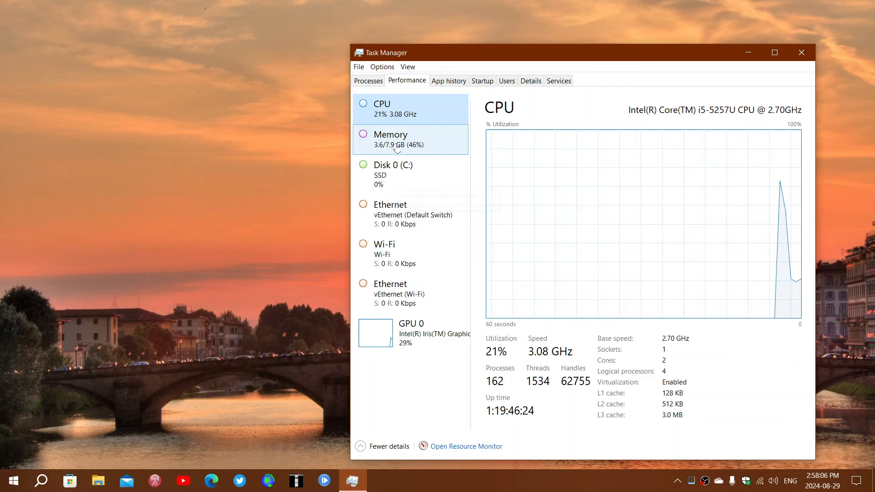
pyautogui.click(391, 139)
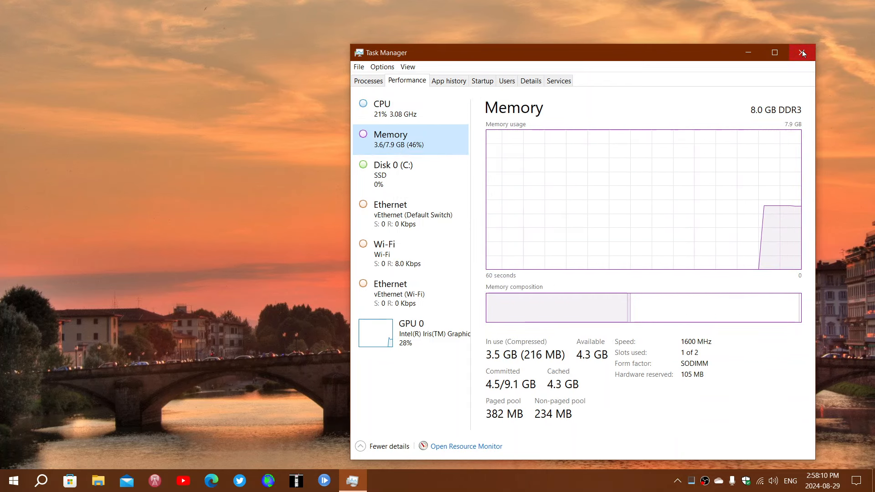
pyautogui.click(802, 52)
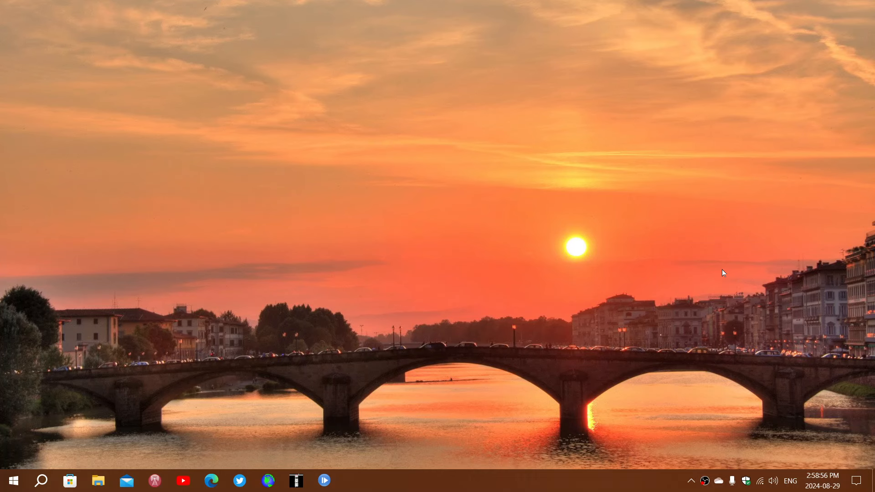
pyautogui.moveTo(252, 403)
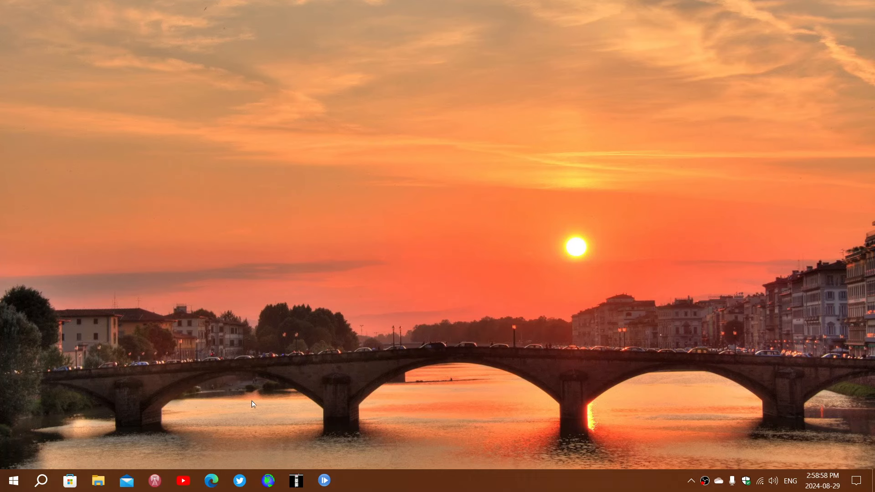
# Search Windows for 'winver' to show the run command as best match.
pyautogui.click(41, 481)
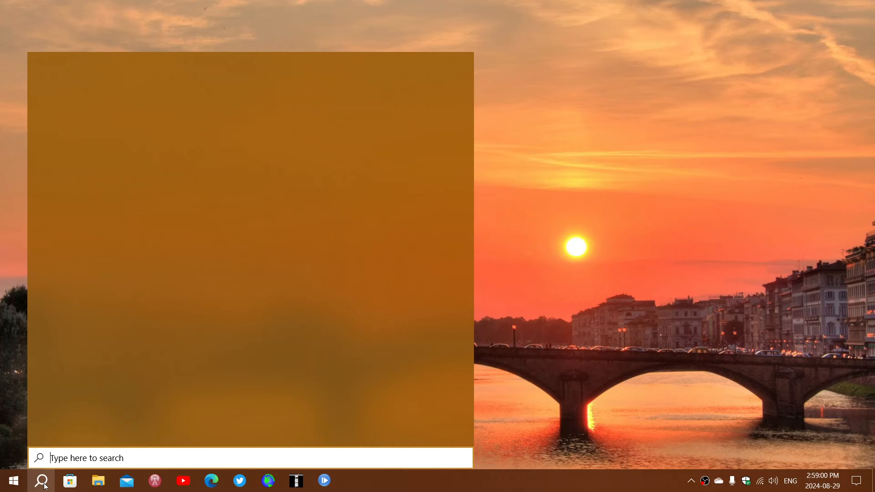
pyautogui.write('winver')
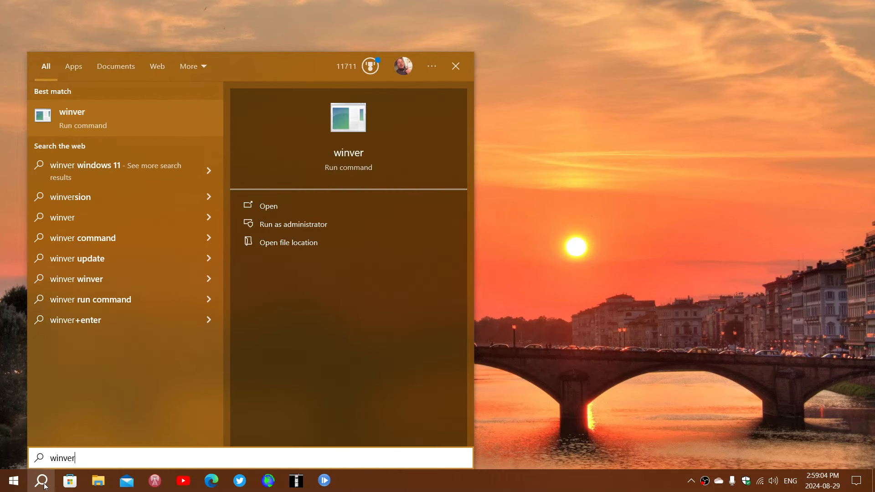
# Run winver, confirm Version 22H2 (OS Build 19045.4842), and close About Windows.
pyautogui.click(268, 206)
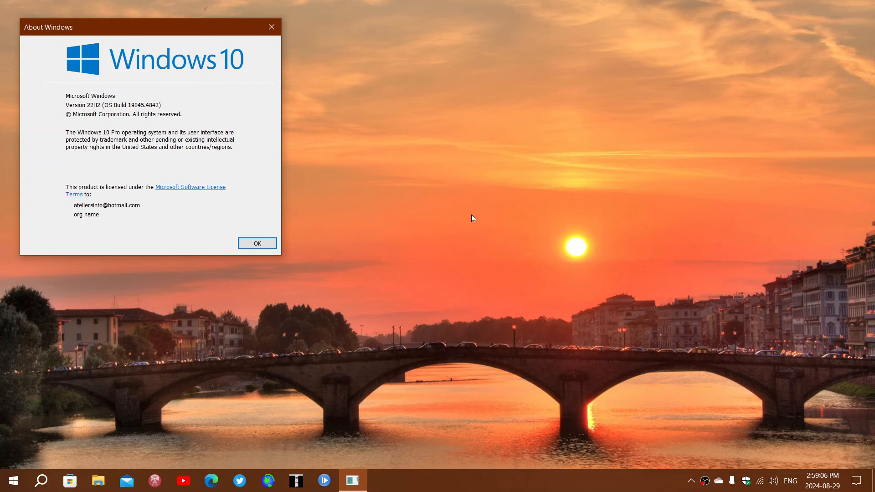
pyautogui.moveTo(148, 27); pyautogui.dragTo(313, 139)
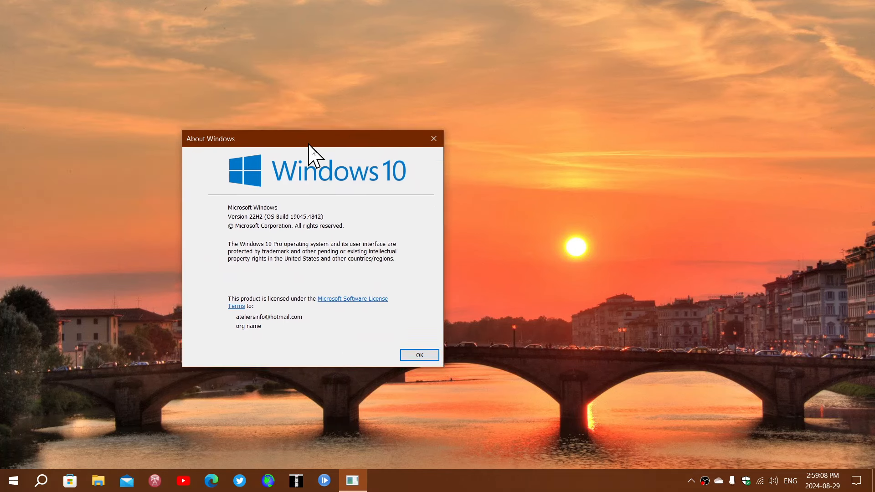
pyautogui.moveTo(313, 138); pyautogui.dragTo(324, 149)
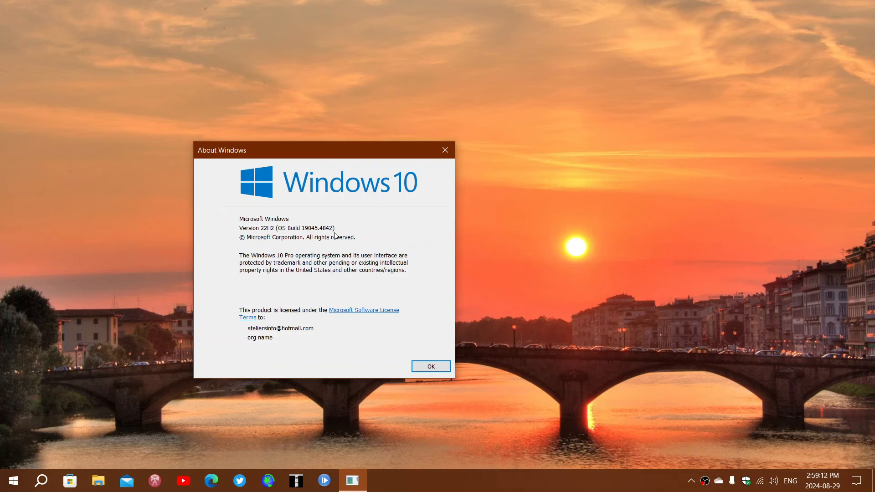
pyautogui.moveTo(489, 236)
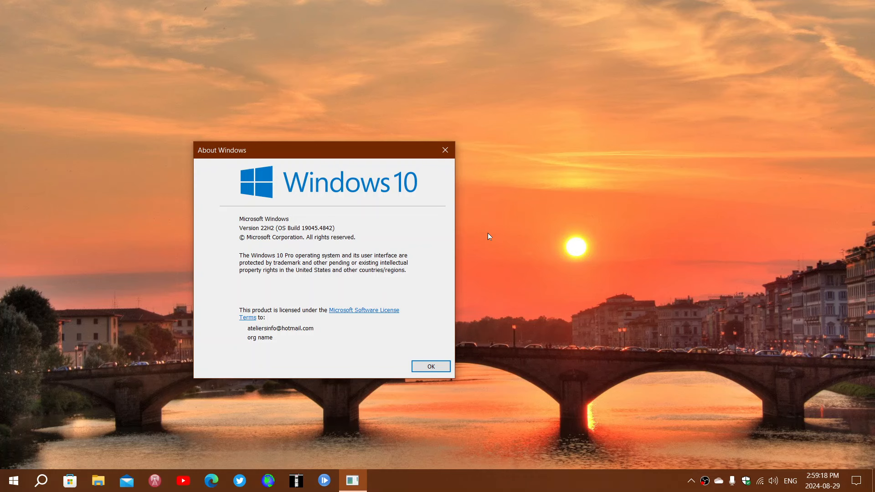
pyautogui.click(430, 366)
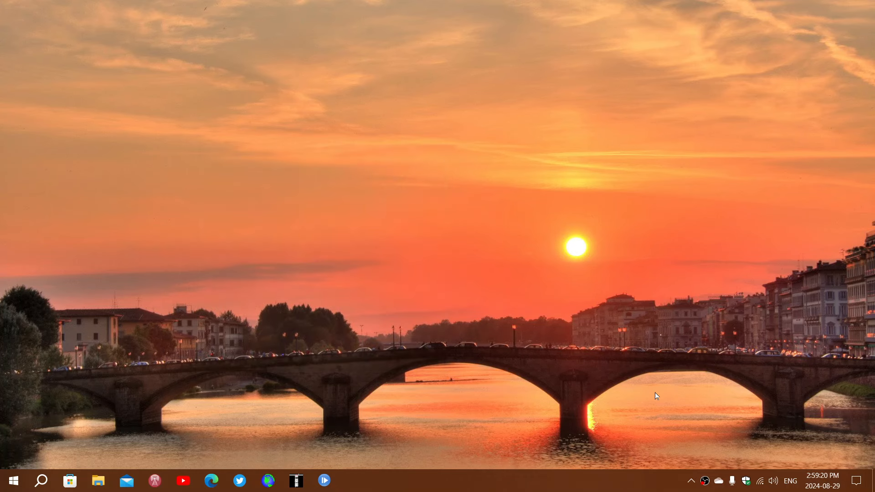